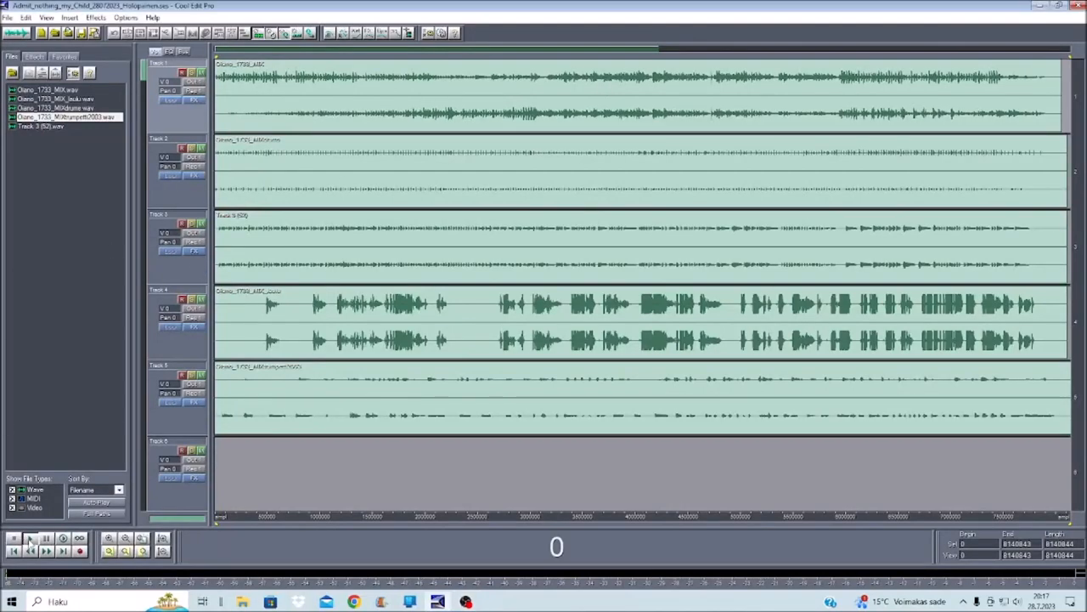
- Start playback of the five-track multitrack session from the beginning via the transport controls
click(29, 537)
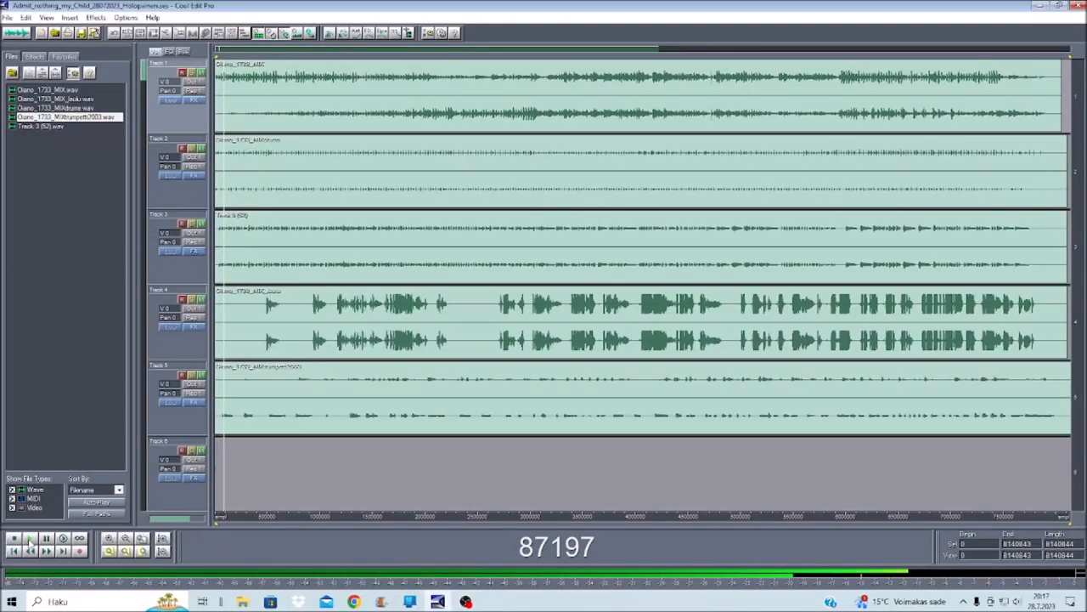
click(14, 539)
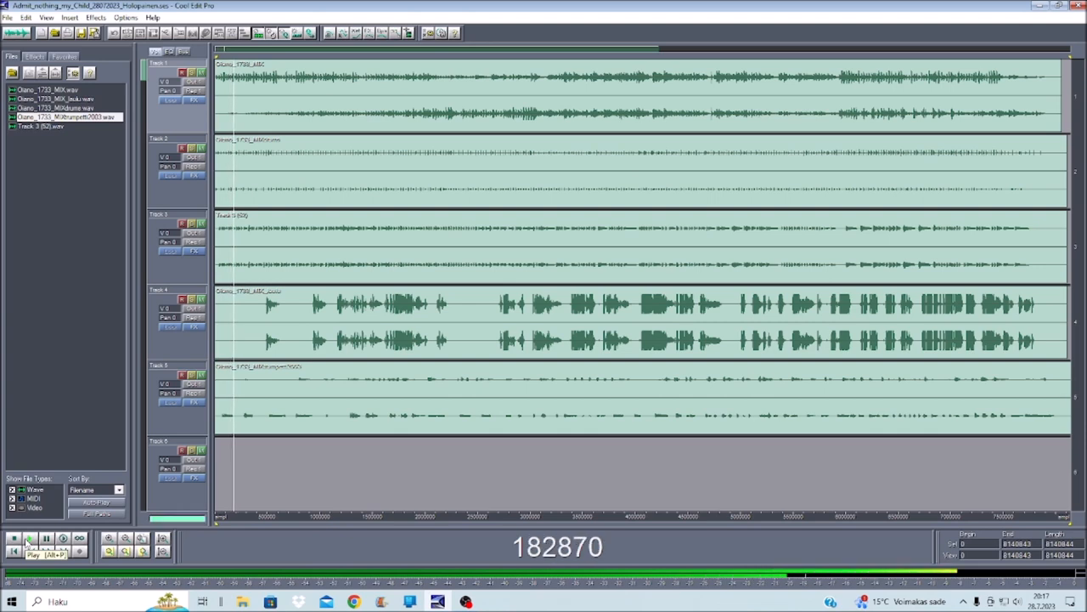
click(31, 539)
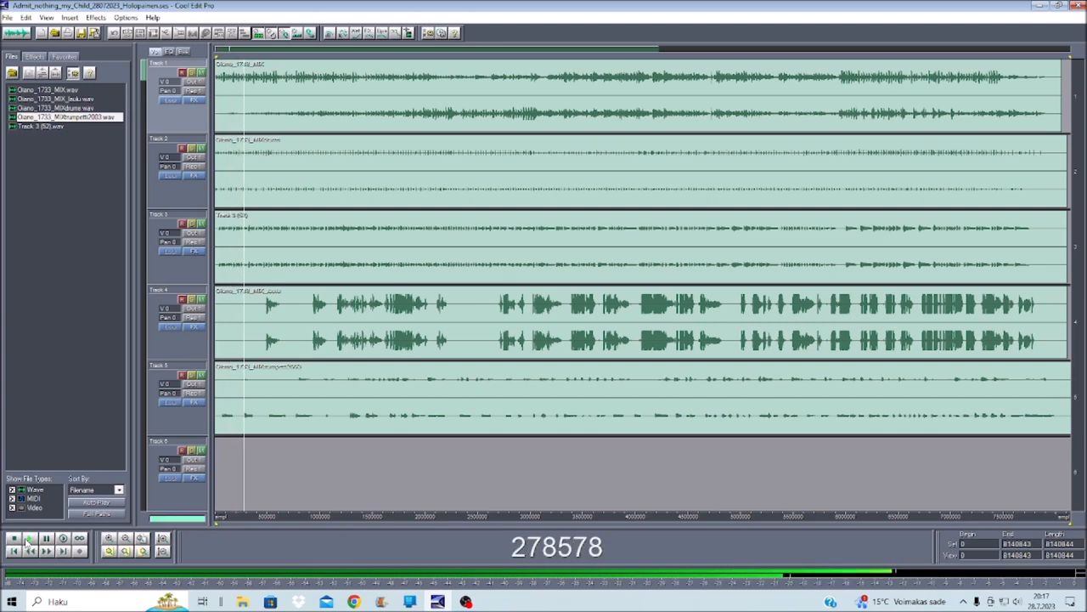